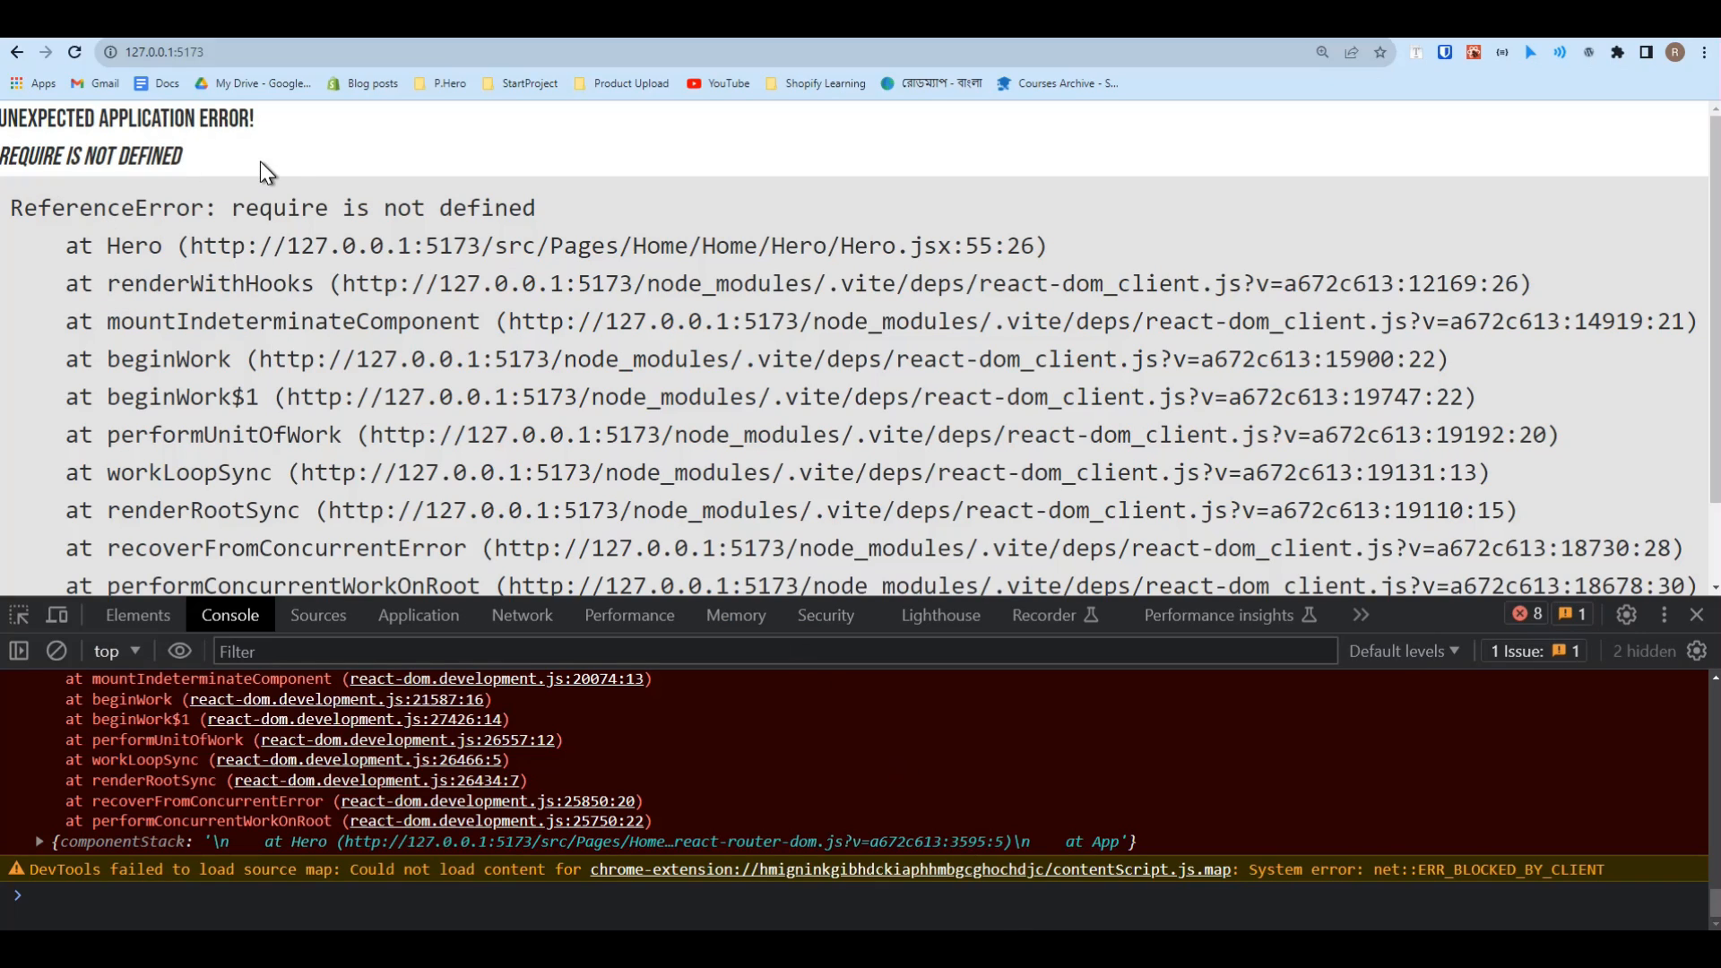
mouse_move(896, 929)
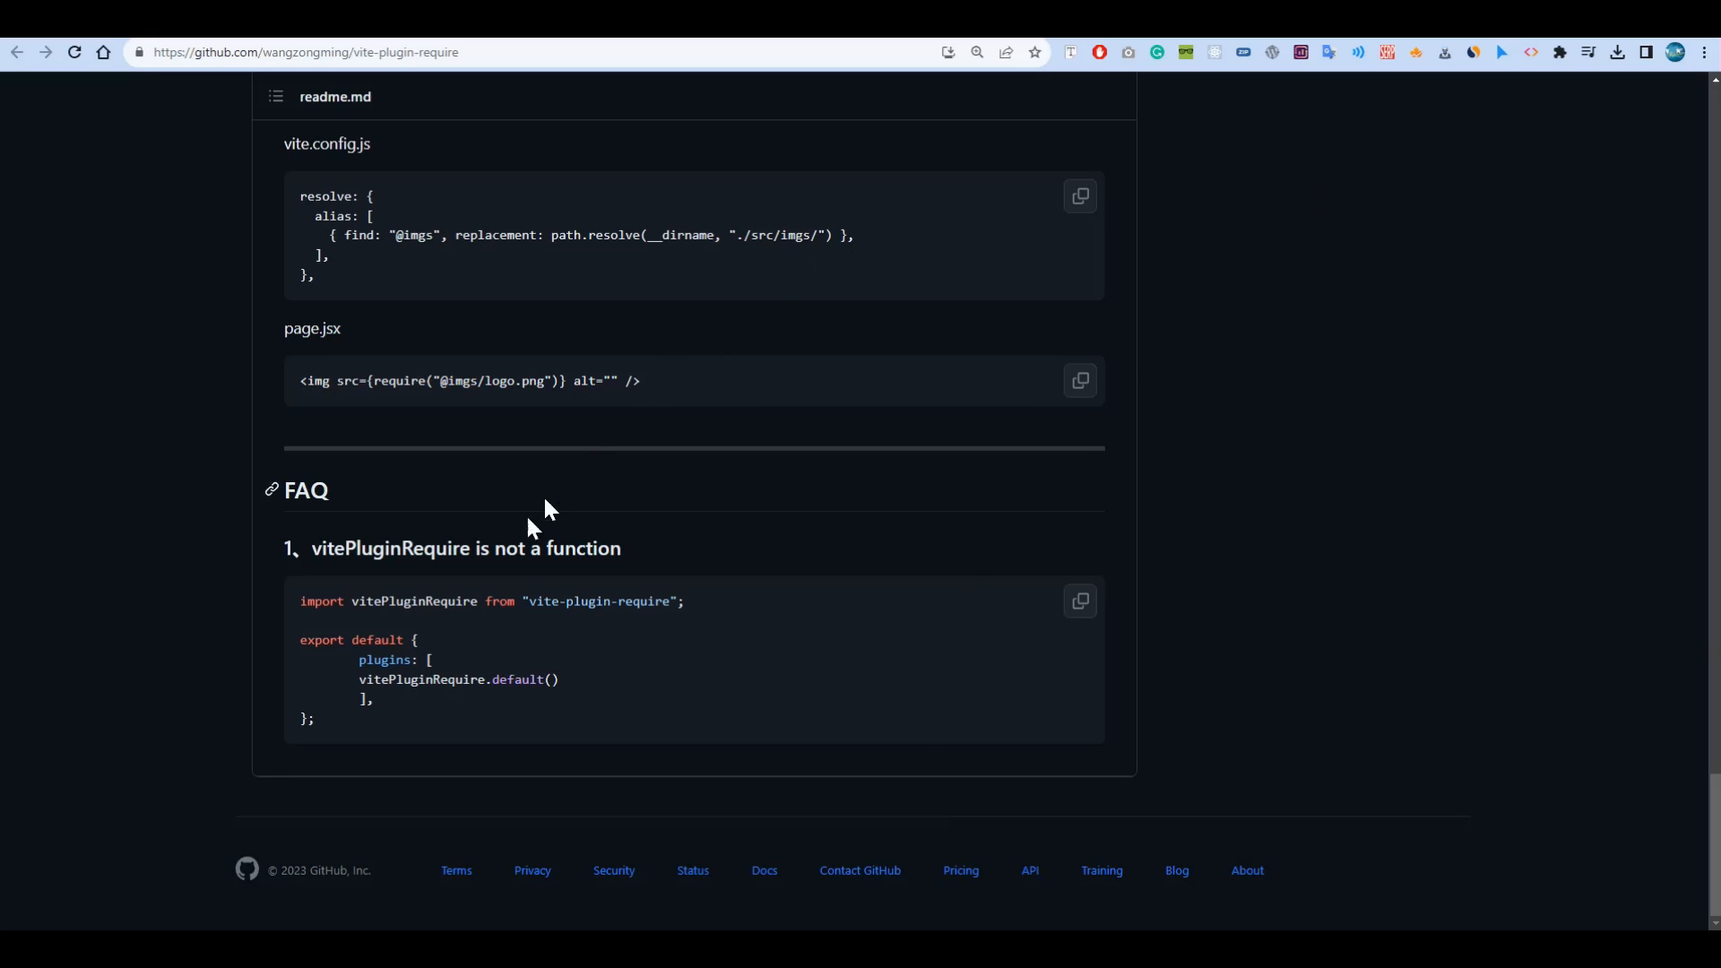
mouse_move(365, 531)
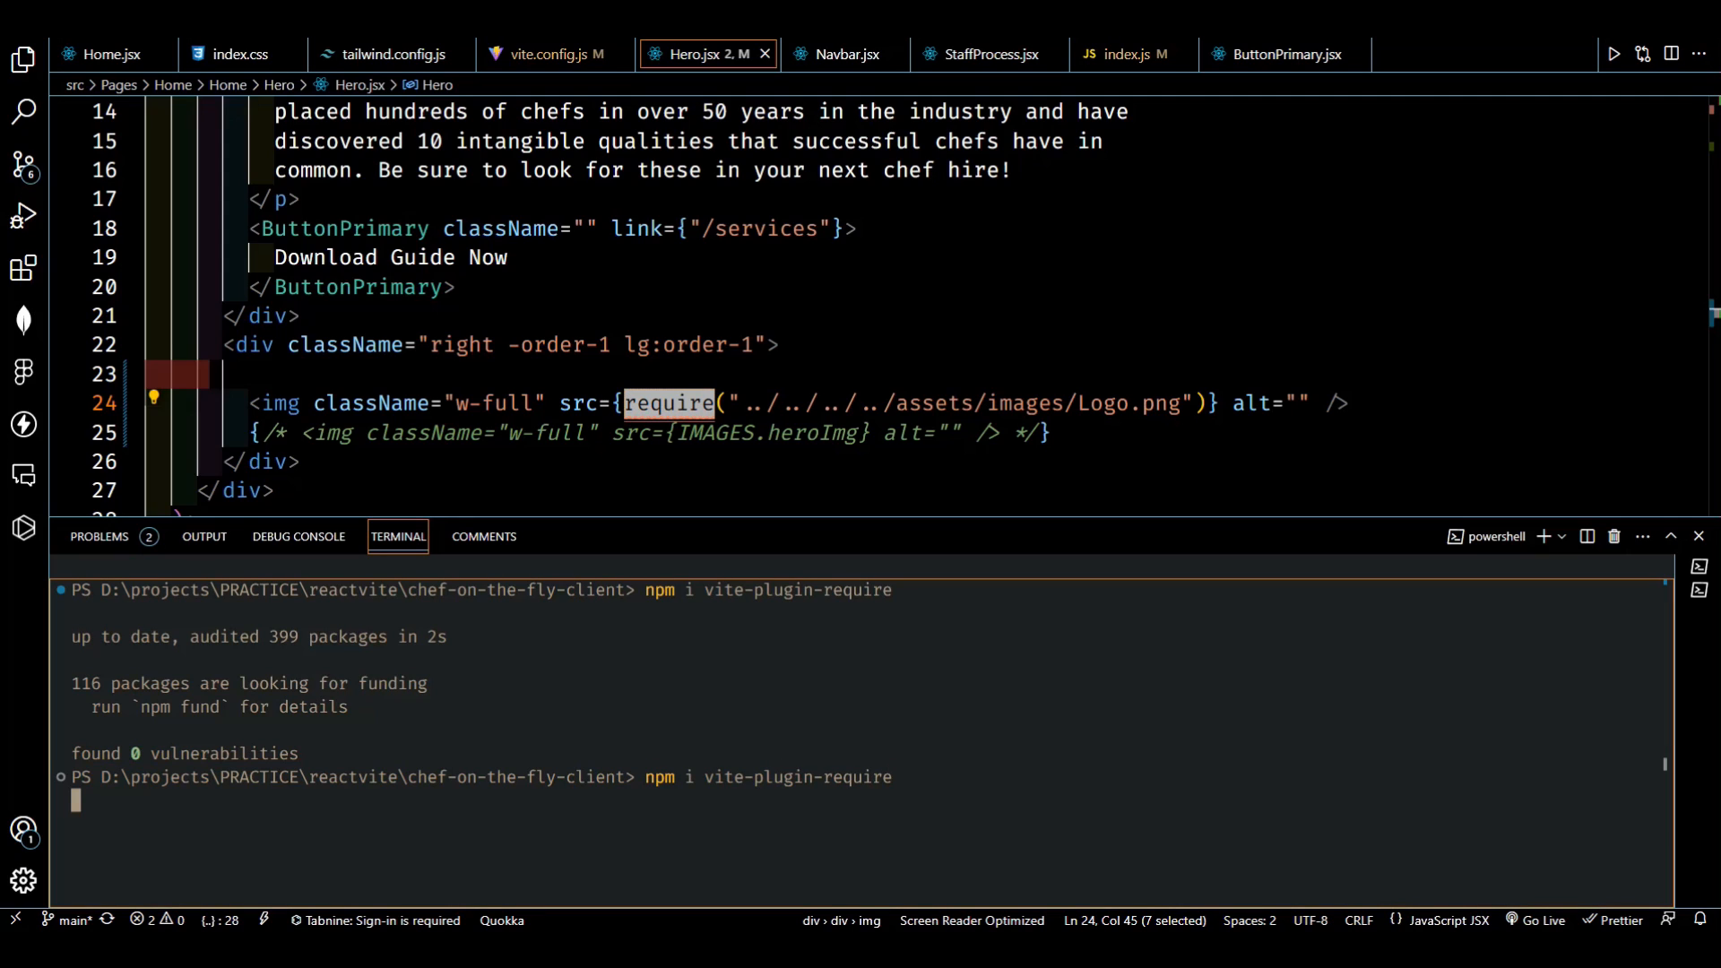
Run npm i vite-plugin-require in the integrated terminal.
key("Enter")
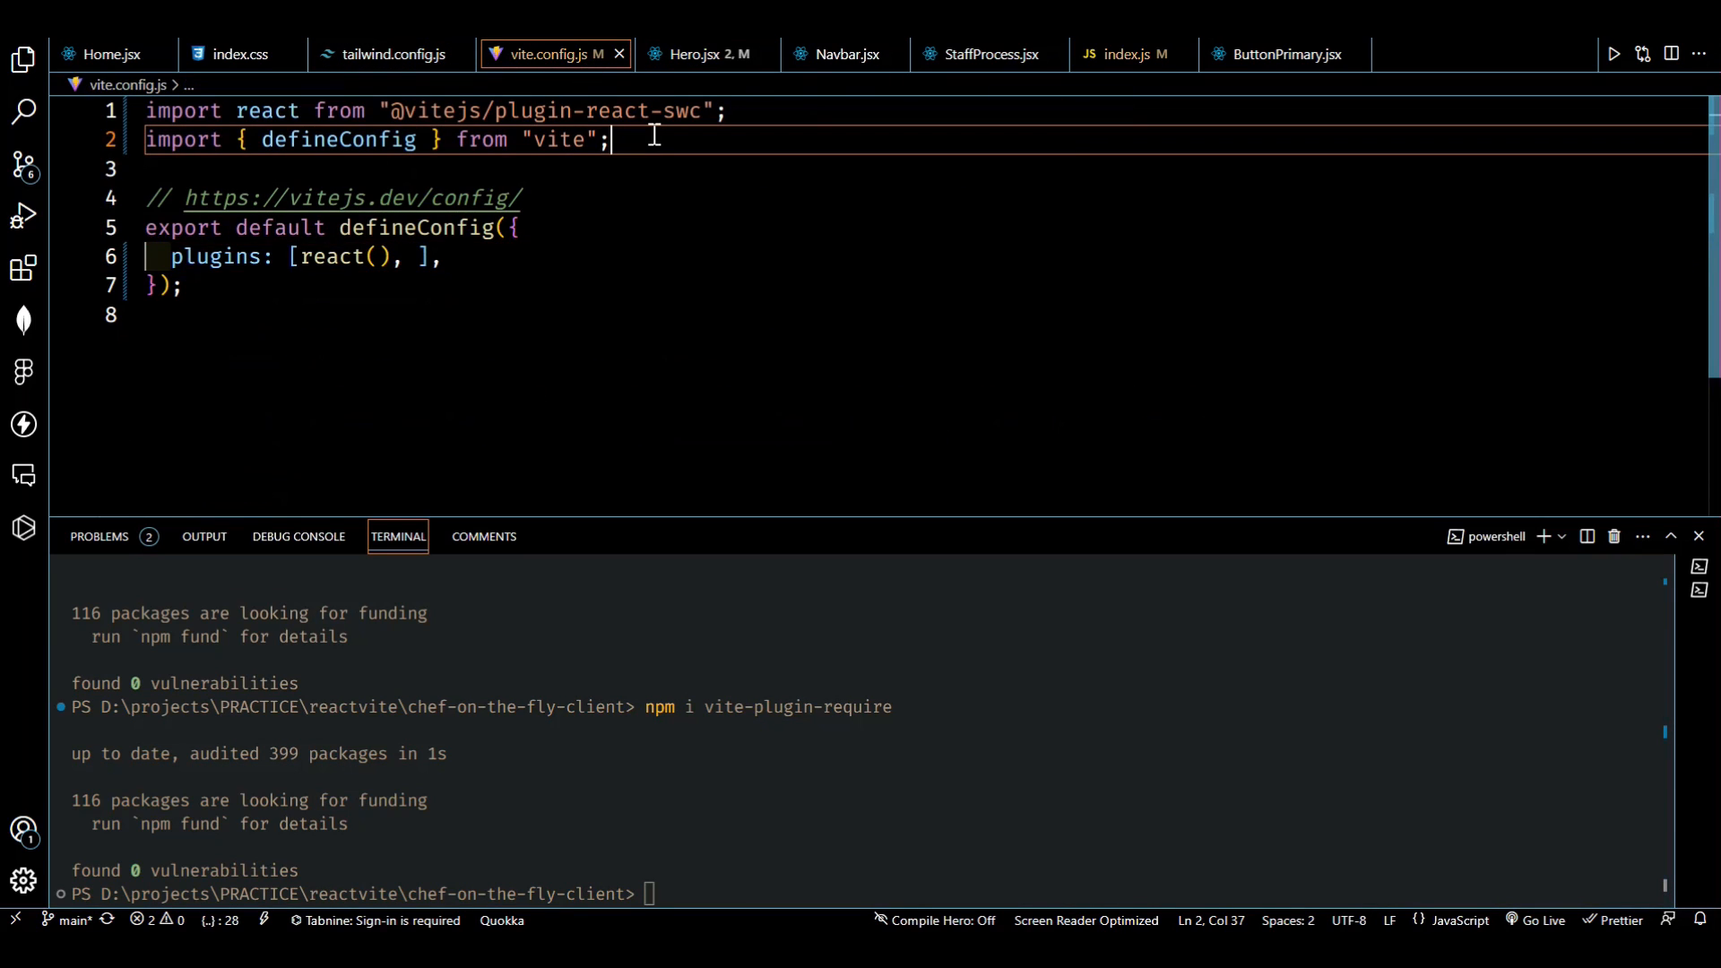
Add import vitePluginRequire from "vite-plugin-require" and register vitePluginRequire.default() in plugins.
type("import vitePluginRequire from \"vite-plugin-require\";")
left_click(925, 256)
type("vitePluginRequire.default() ")
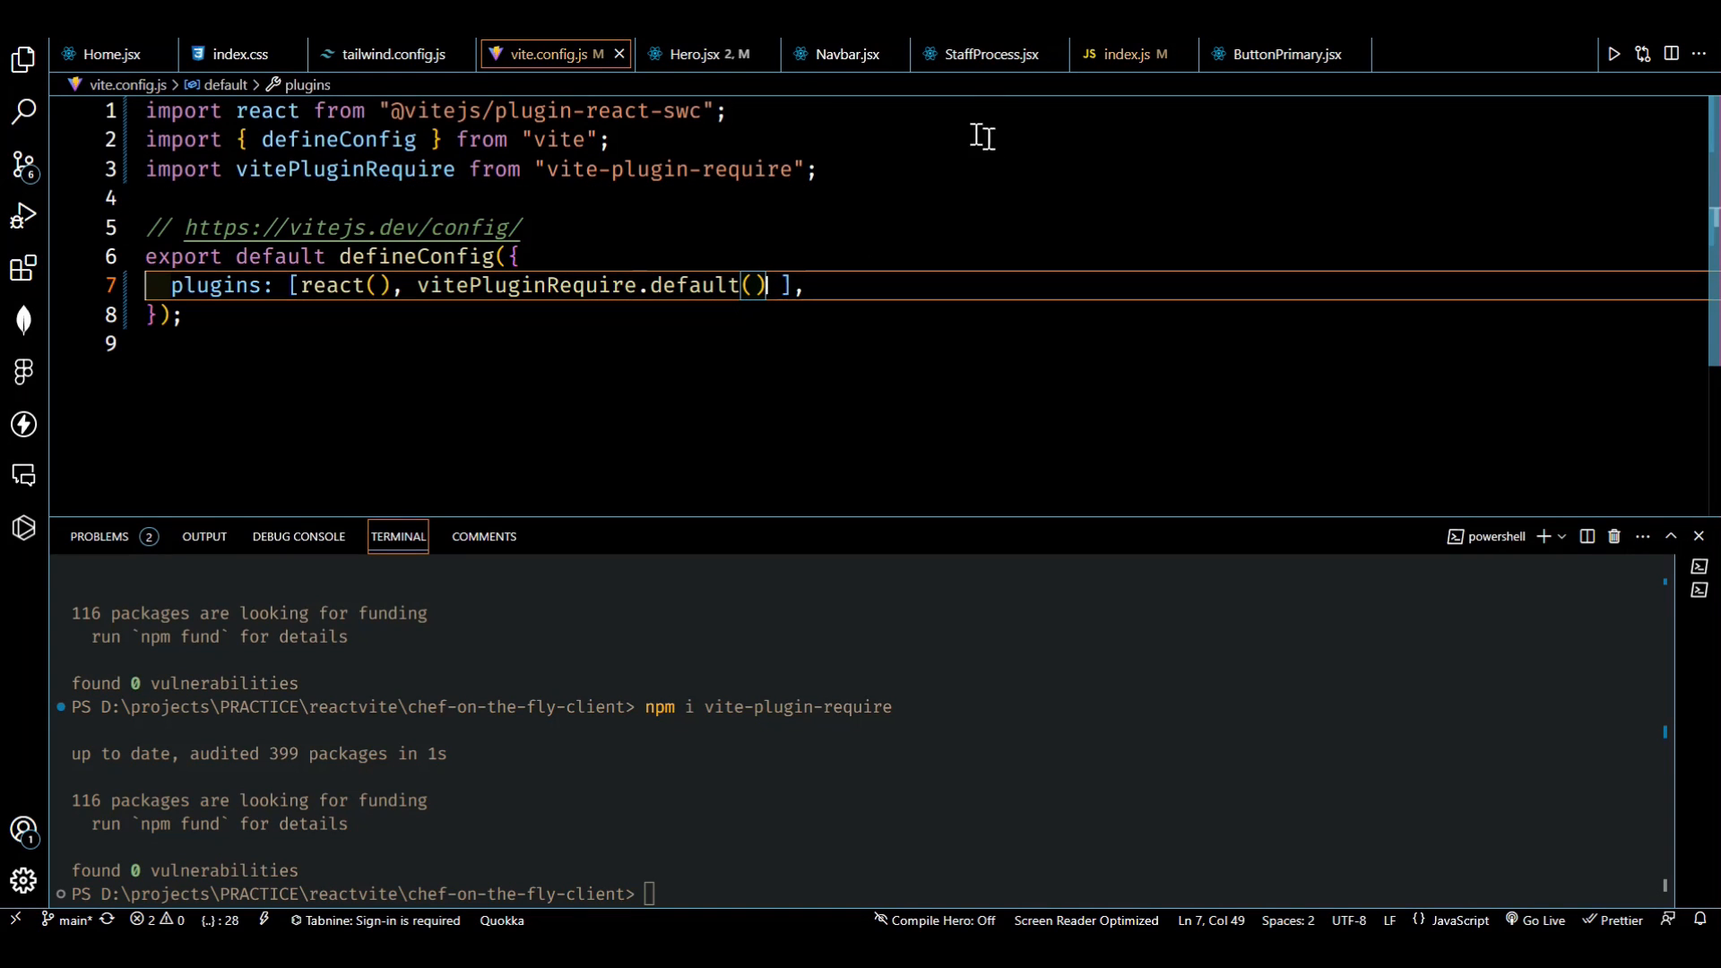
left_click(699, 54)
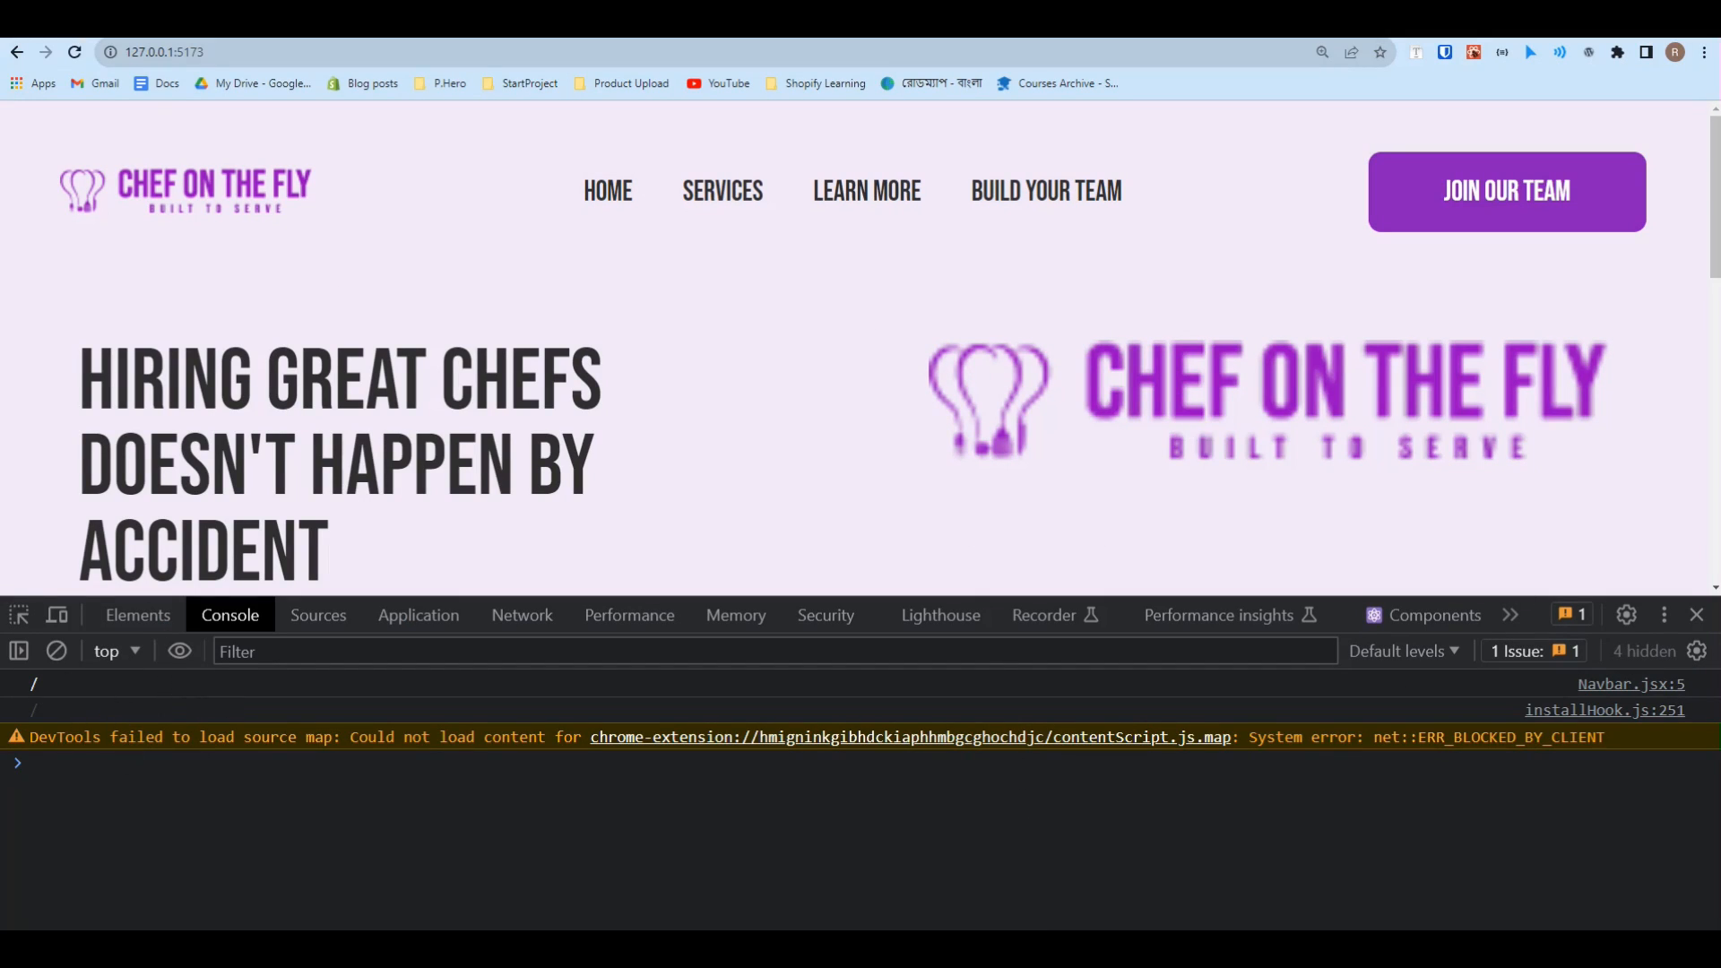
Close DevTools so the Chef On The Fly hero image is visible on localhost:5173.
left_click(1695, 615)
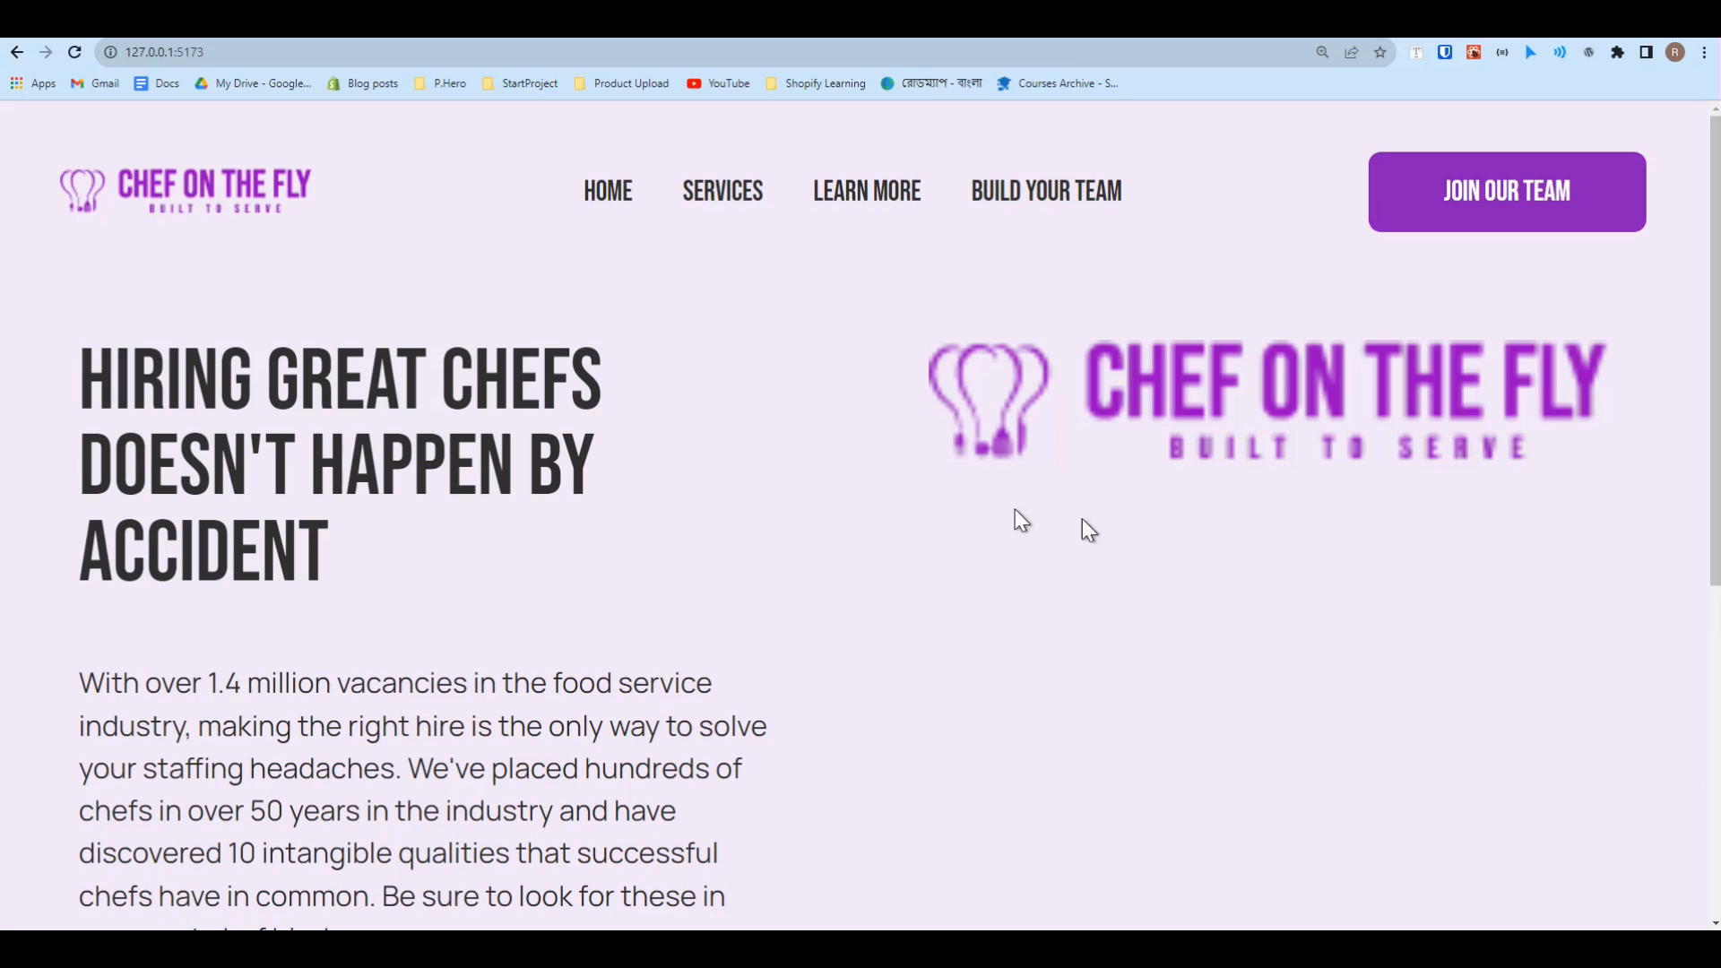
mouse_move(1118, 505)
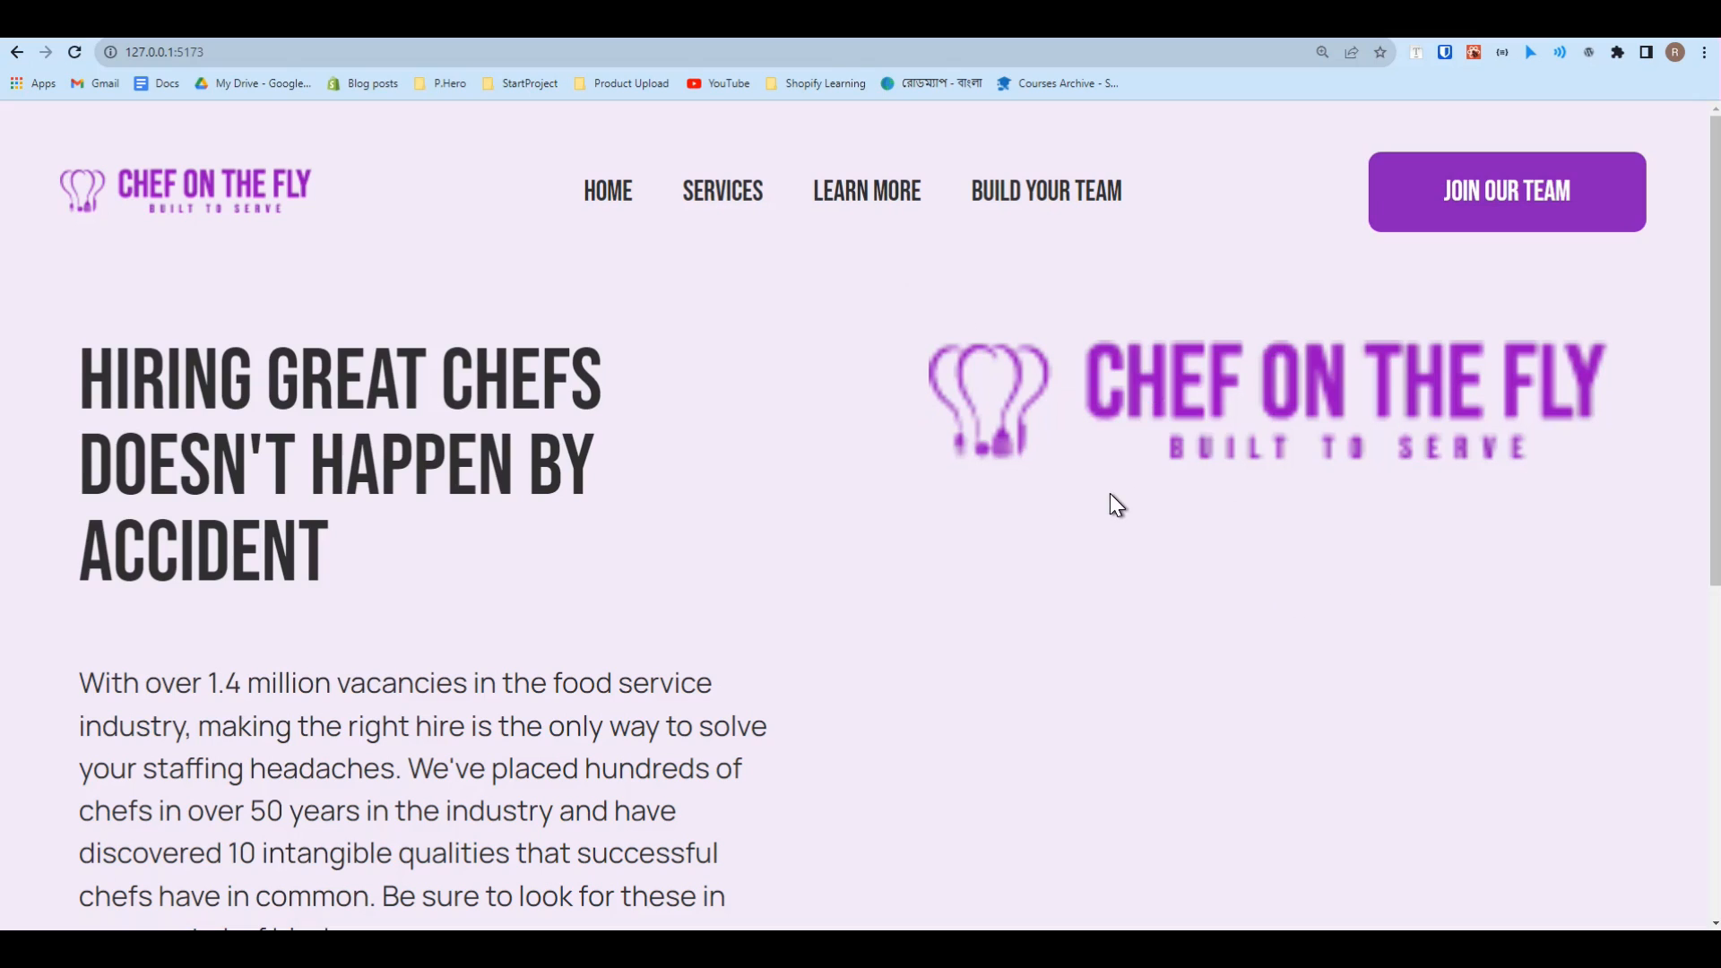
mouse_move(1109, 502)
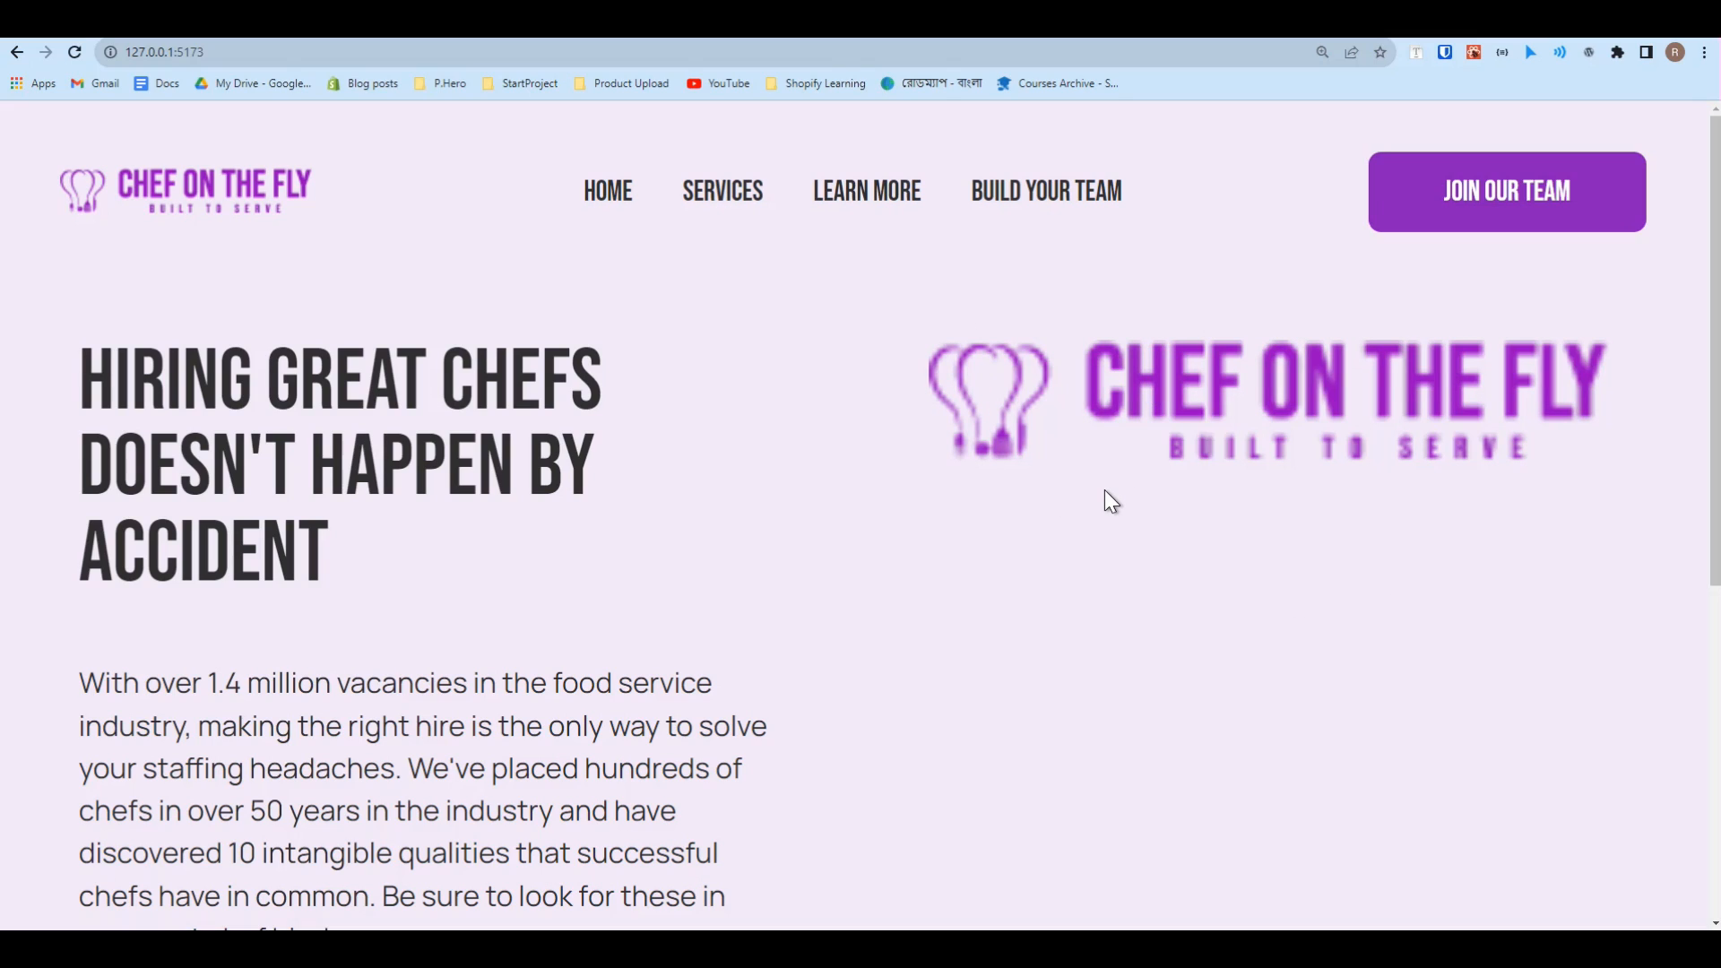